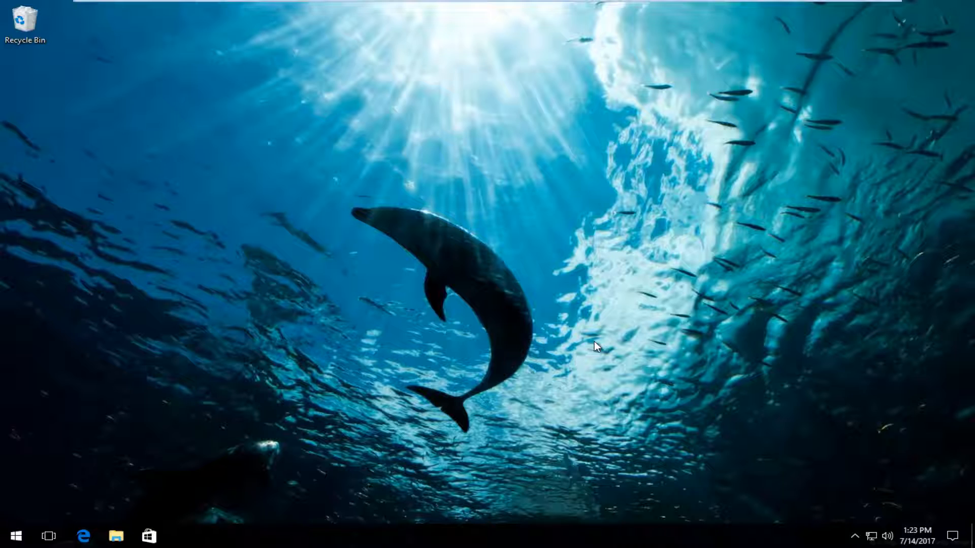
mouse_move(17, 439)
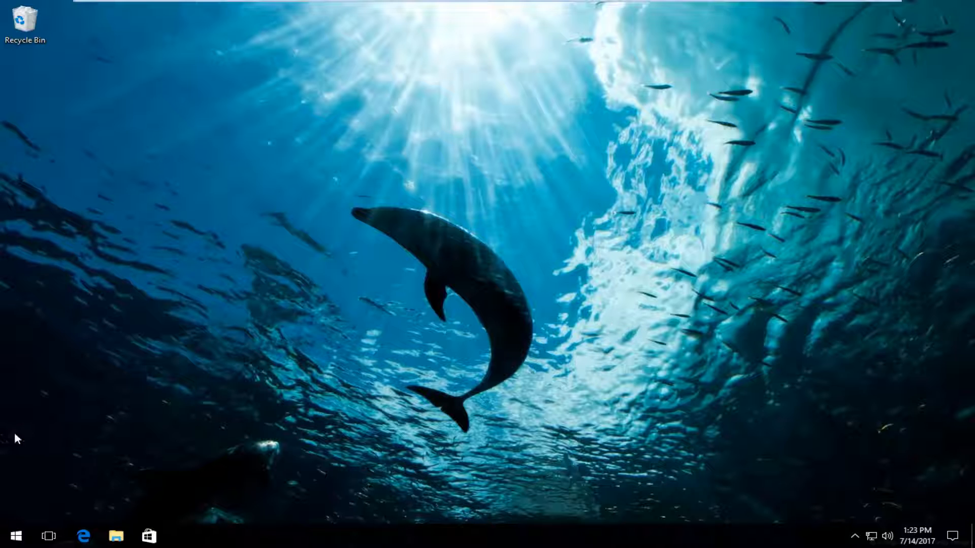
Search the Start menu for 'services' to find the Services desktop app.
click(12, 535)
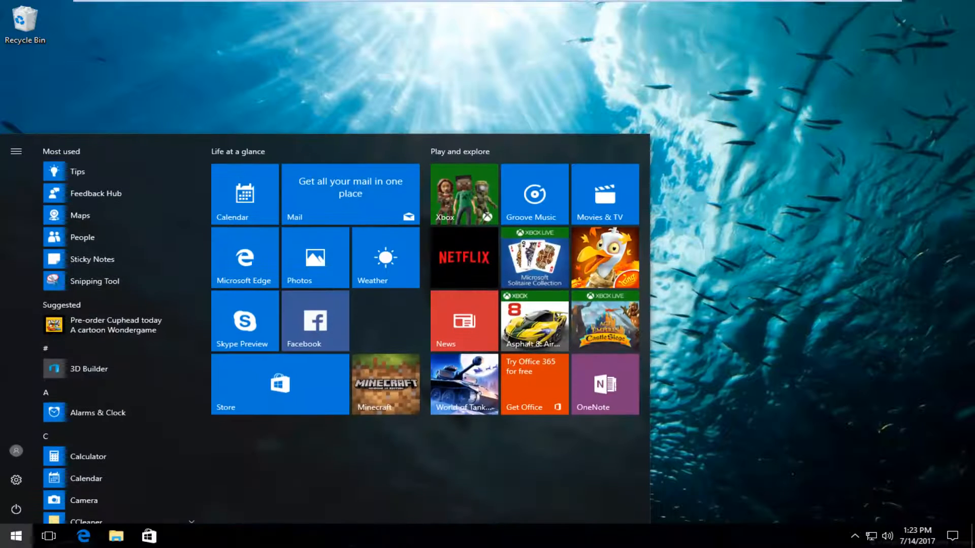
text(s)
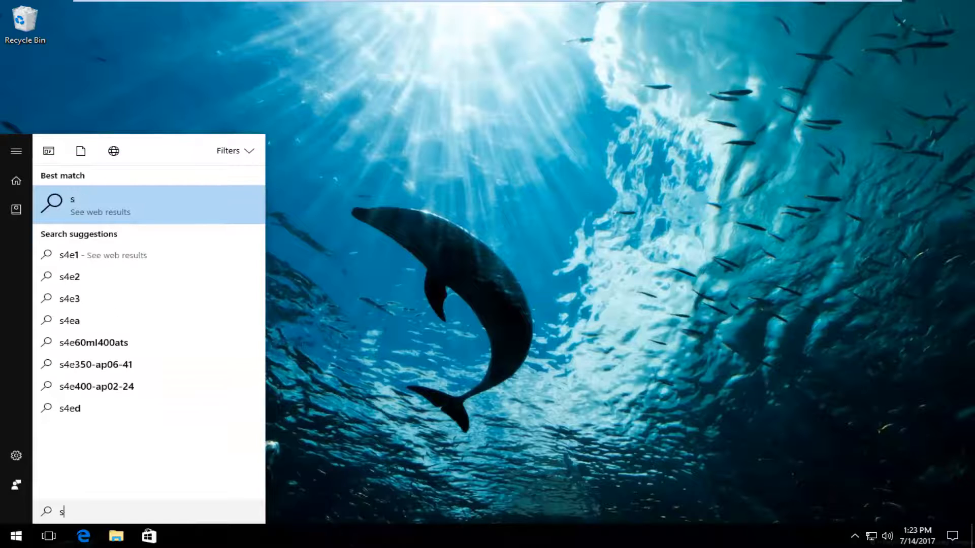
text(ervices)
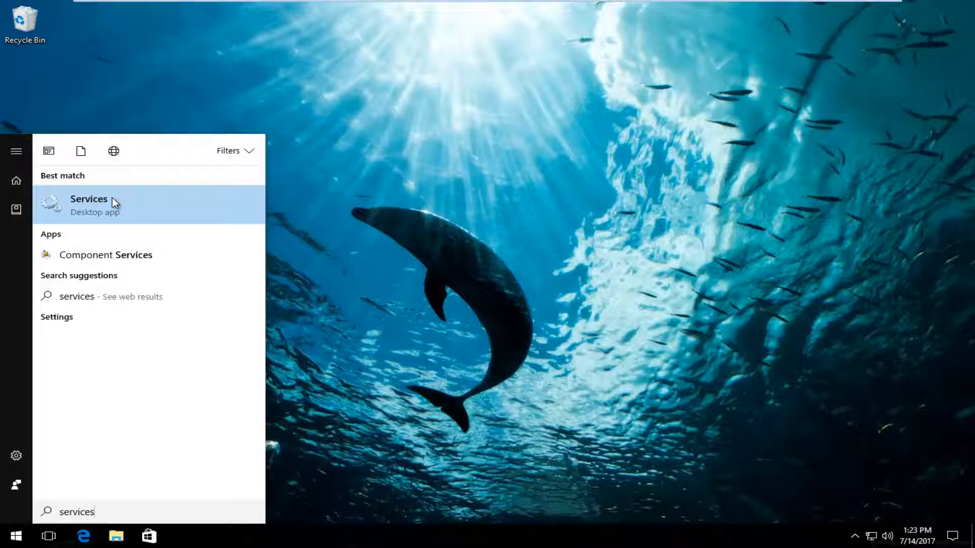
mouse_move(87, 204)
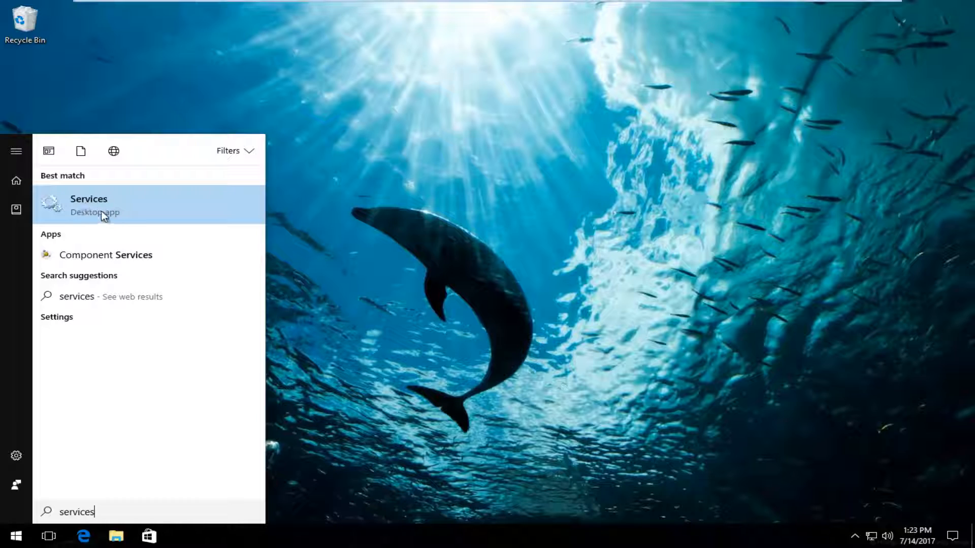
Launch the Services console and scroll down to the Windows-prefixed services.
click(89, 205)
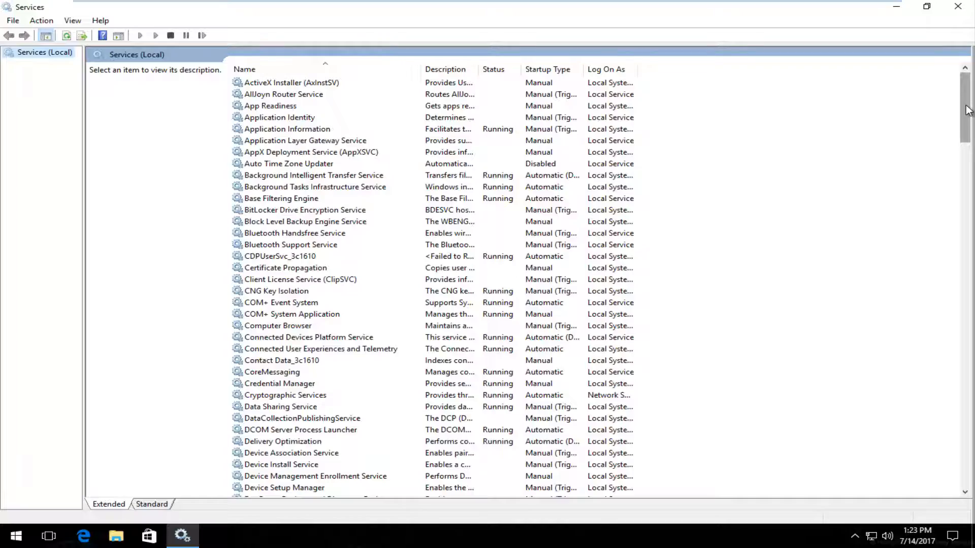
scroll(down, 3)
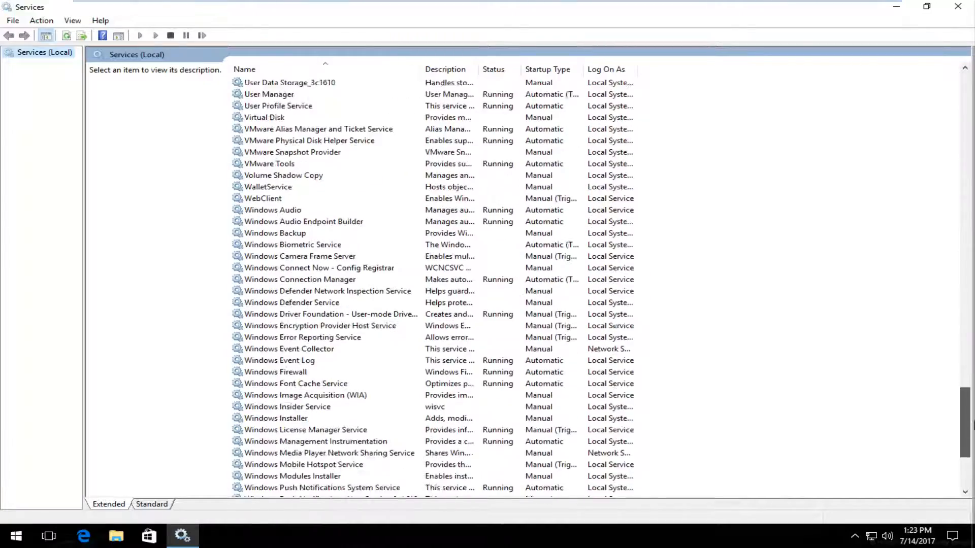
scroll(down, 3)
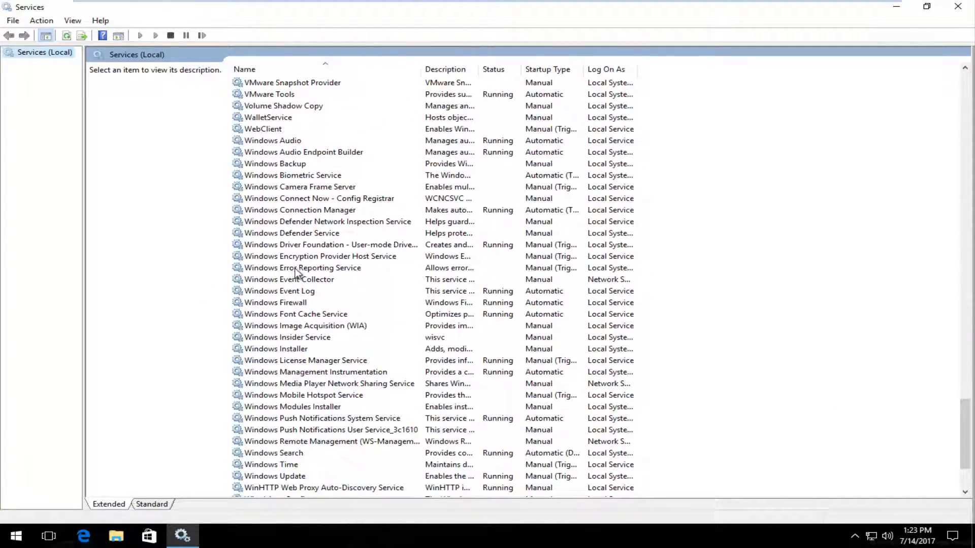
Set Windows Error Reporting Service's startup type to Disabled and apply it.
double_click(303, 267)
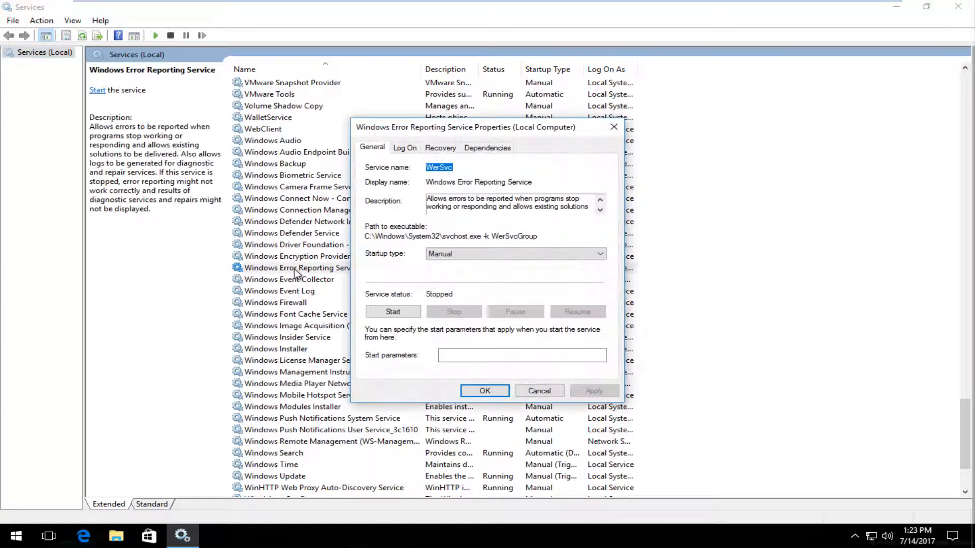
click(513, 253)
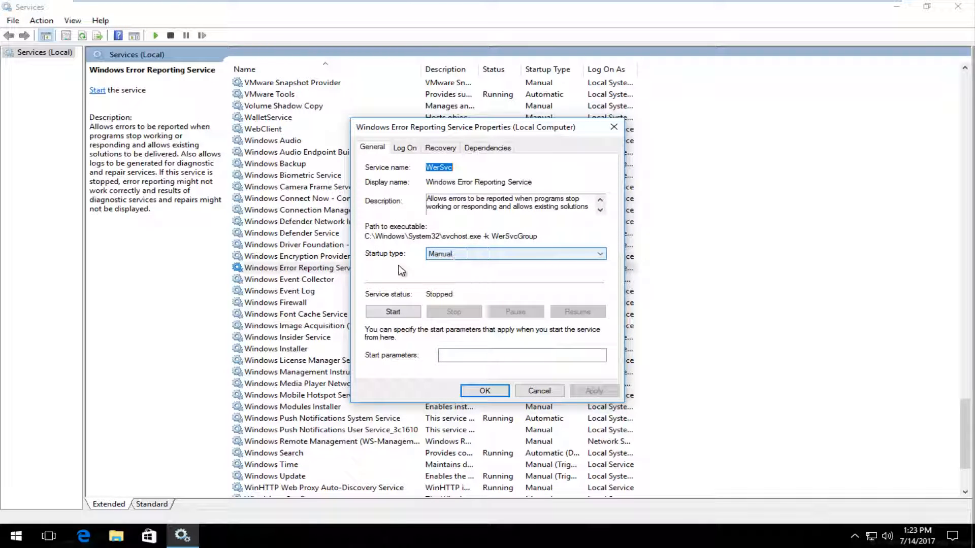
click(598, 254)
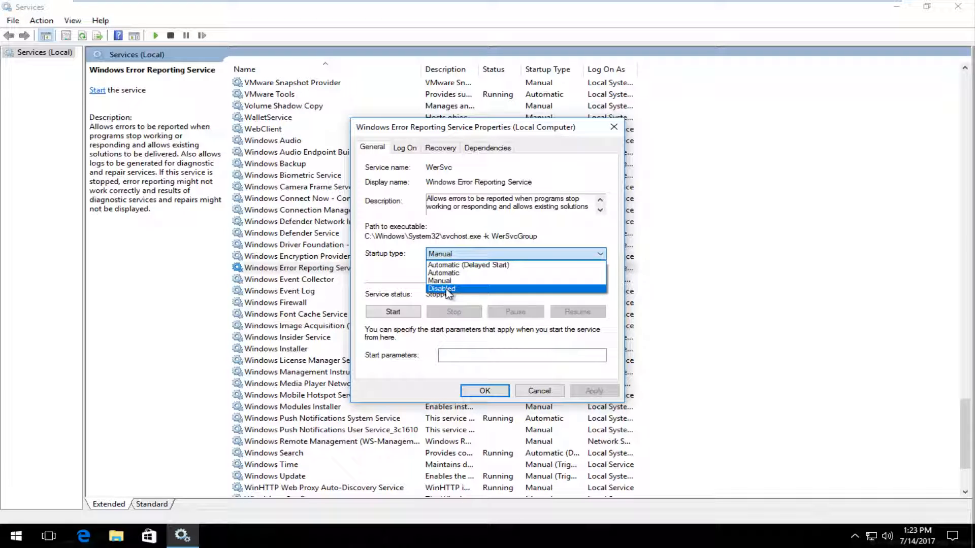
click(441, 289)
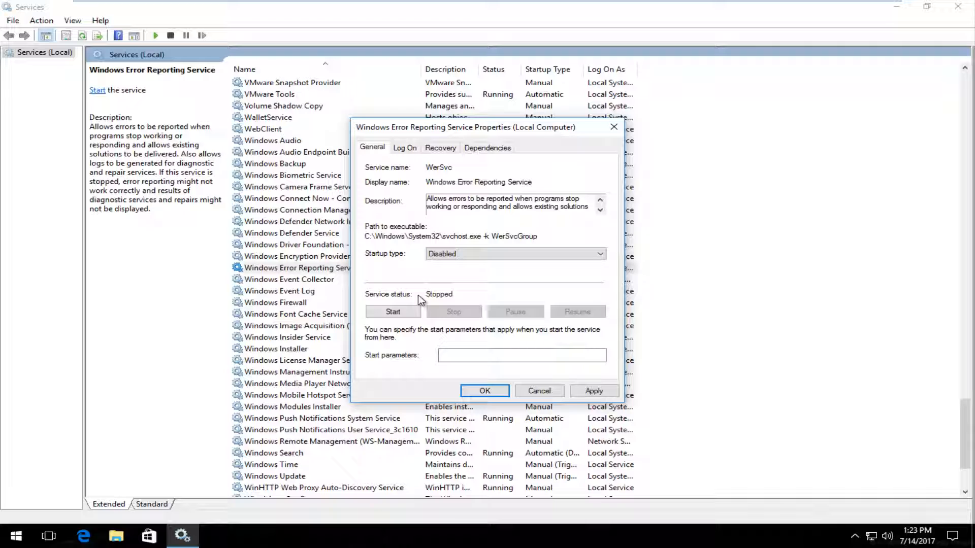
click(593, 391)
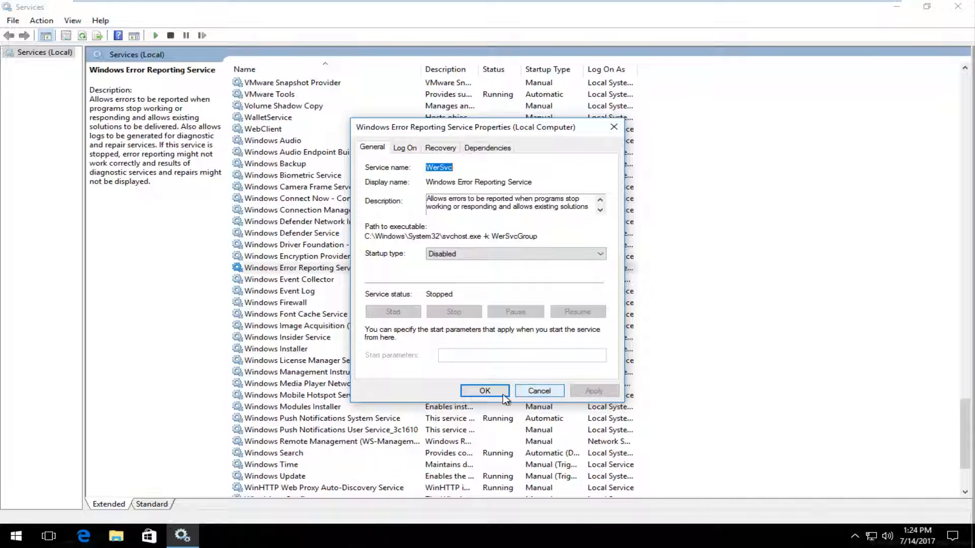
Confirm with OK and close the Windows Error Reporting Service properties.
click(484, 391)
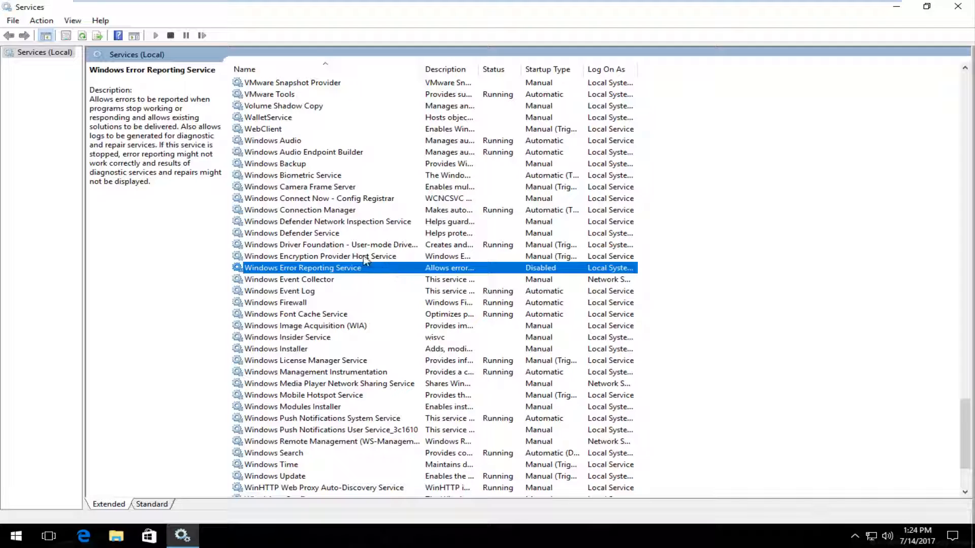
mouse_move(348, 233)
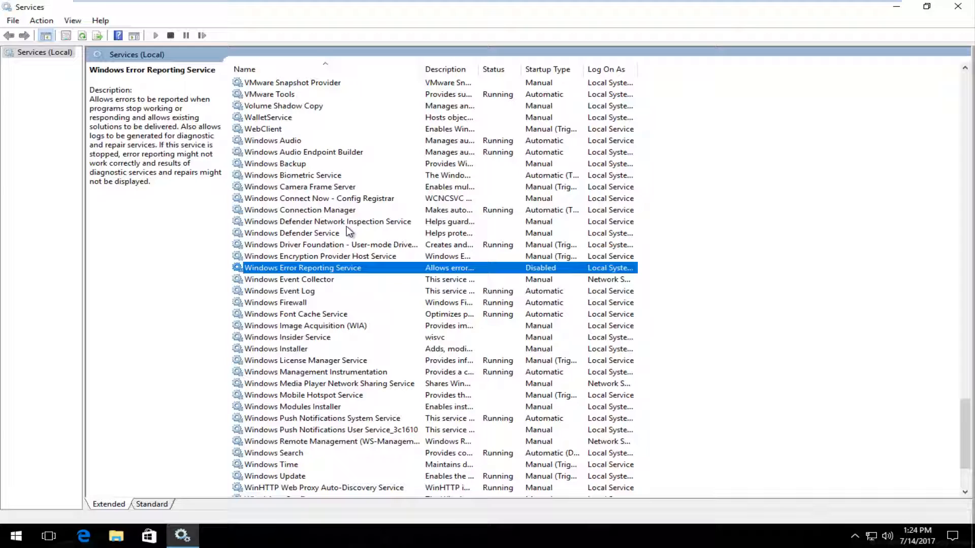
mouse_move(358, 241)
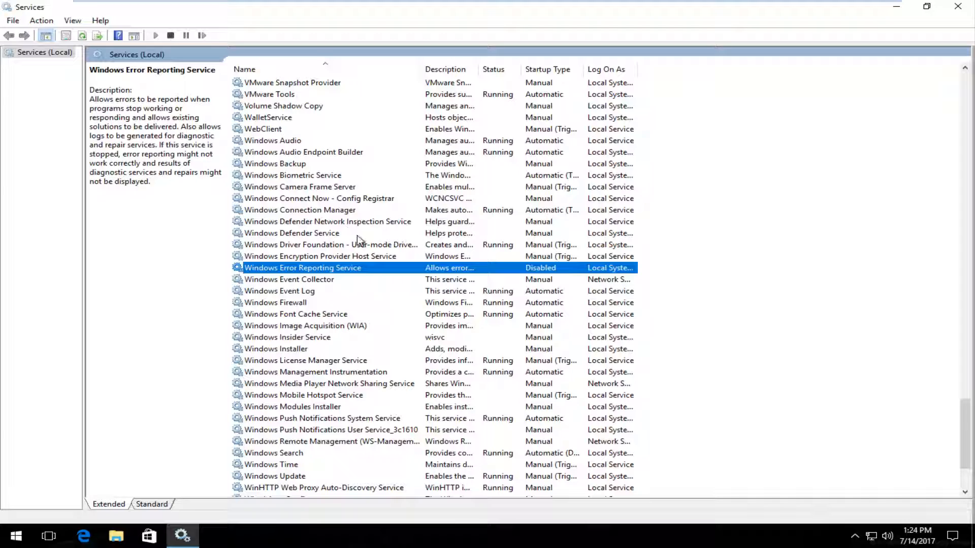